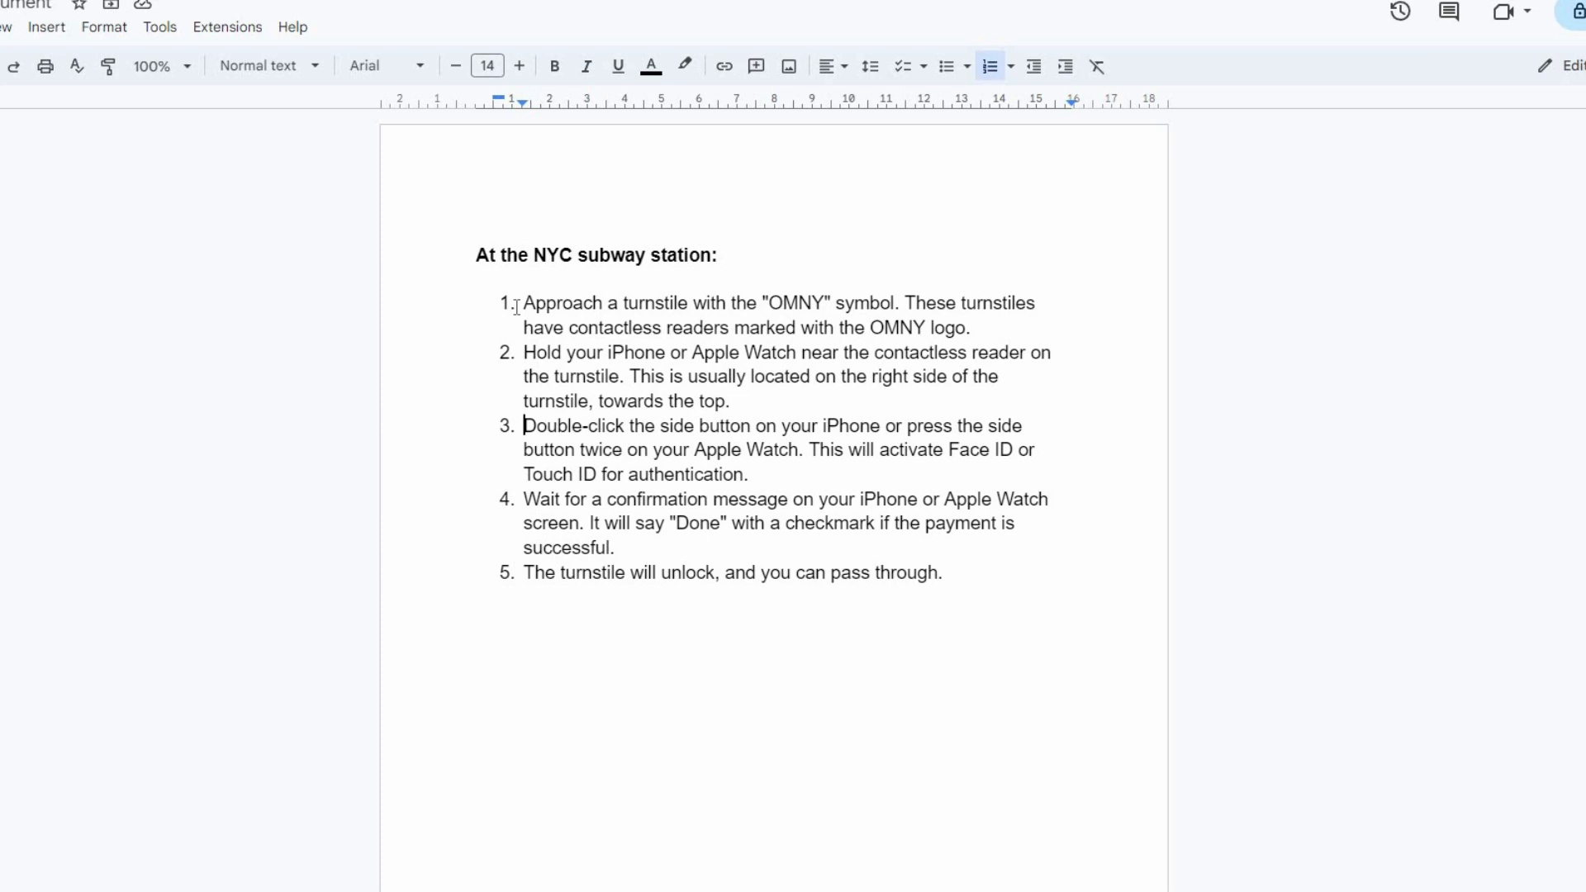
mouse_move(355, 349)
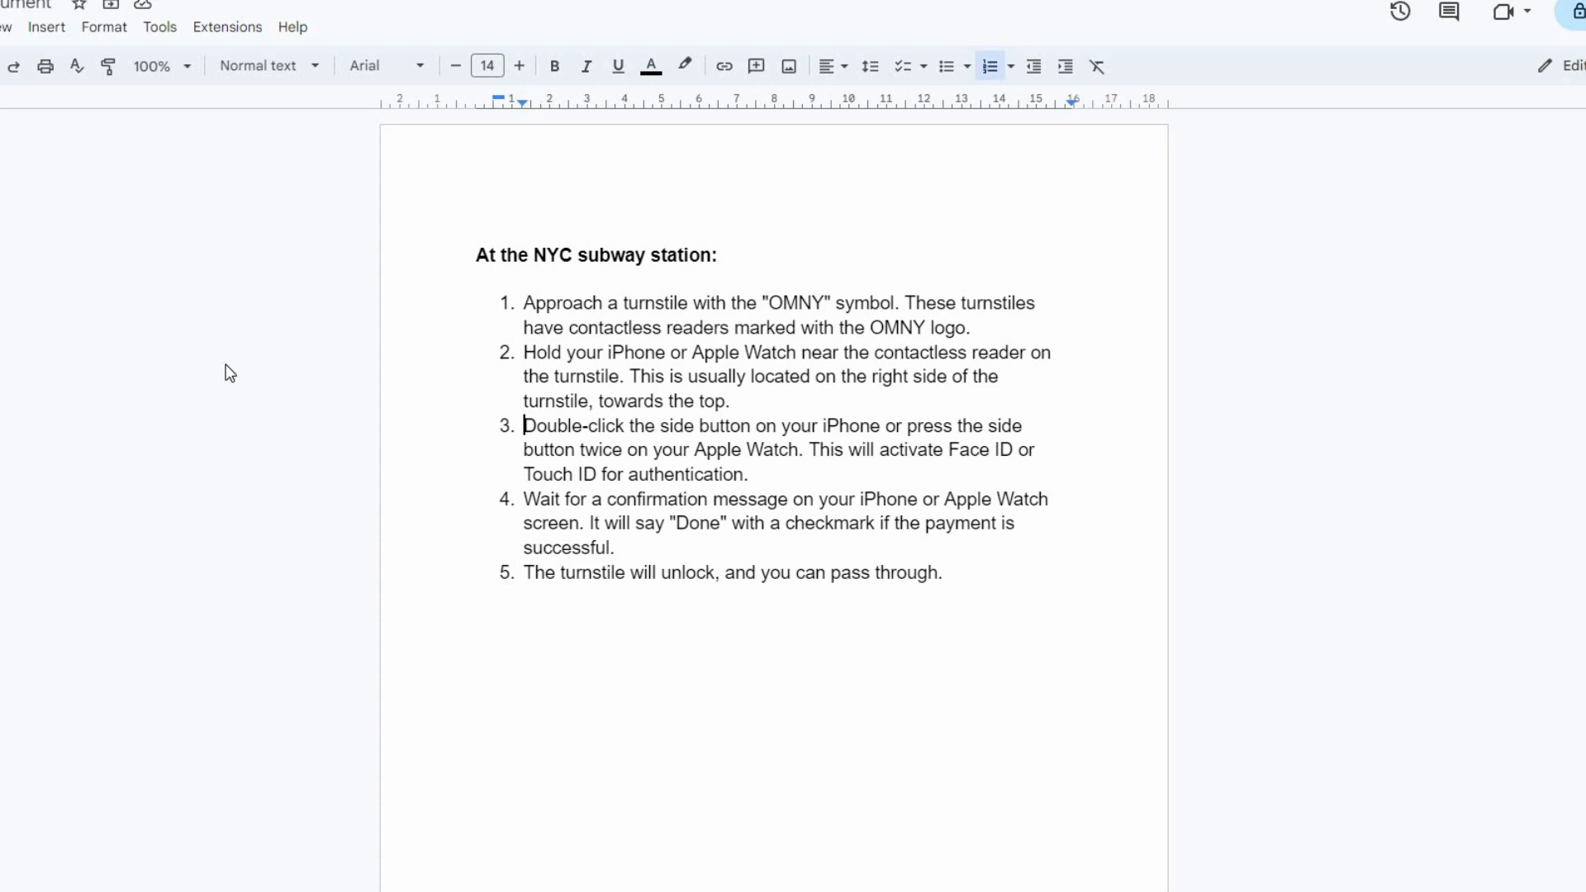
mouse_move(230, 371)
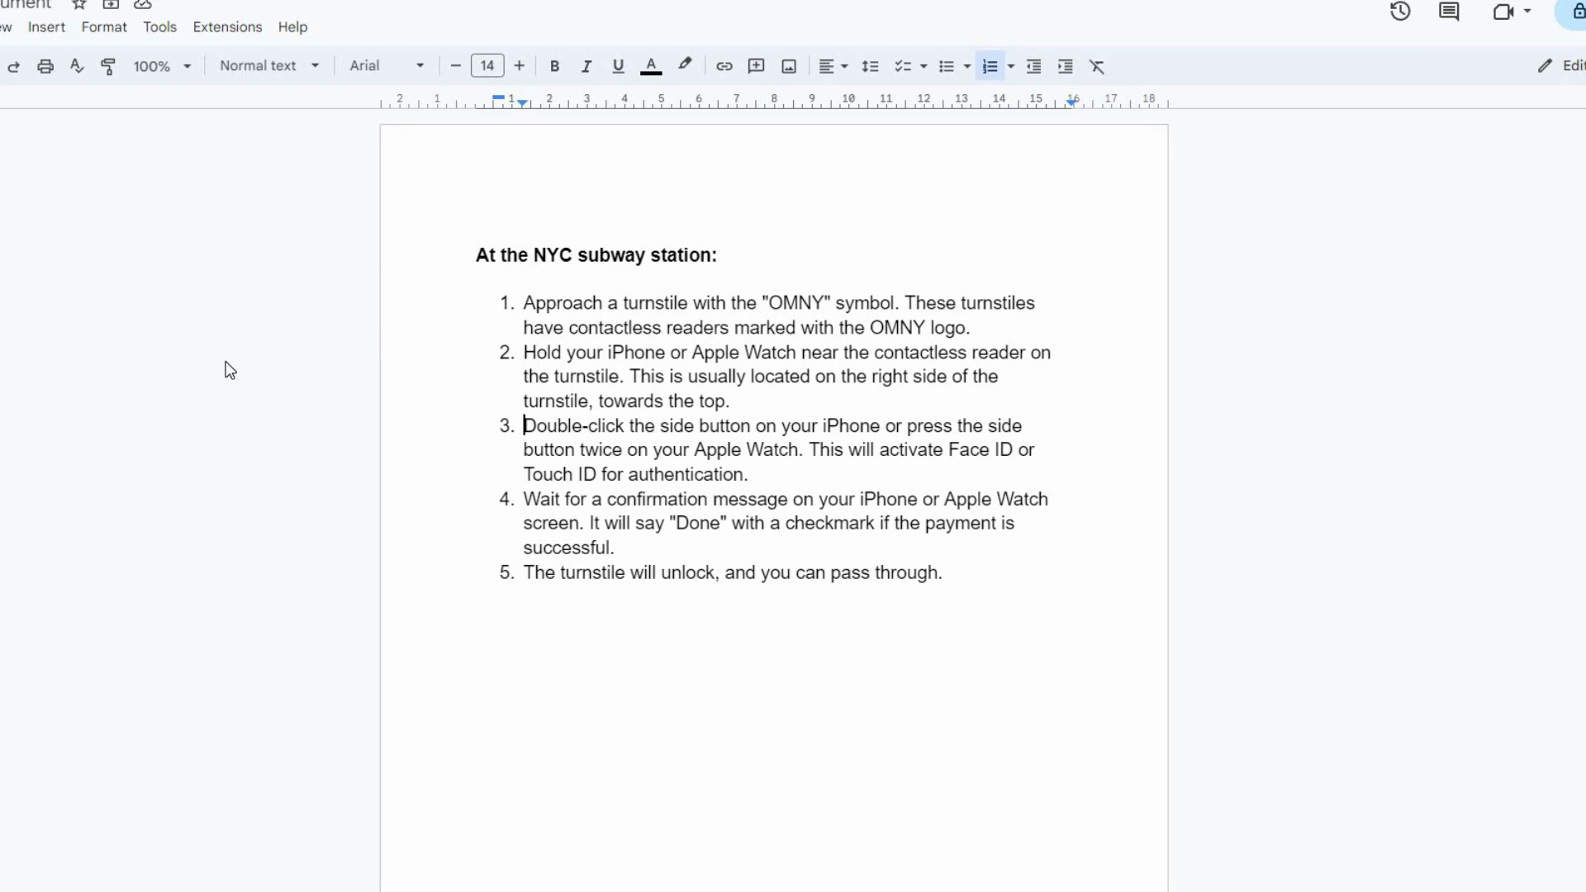
mouse_move(242, 347)
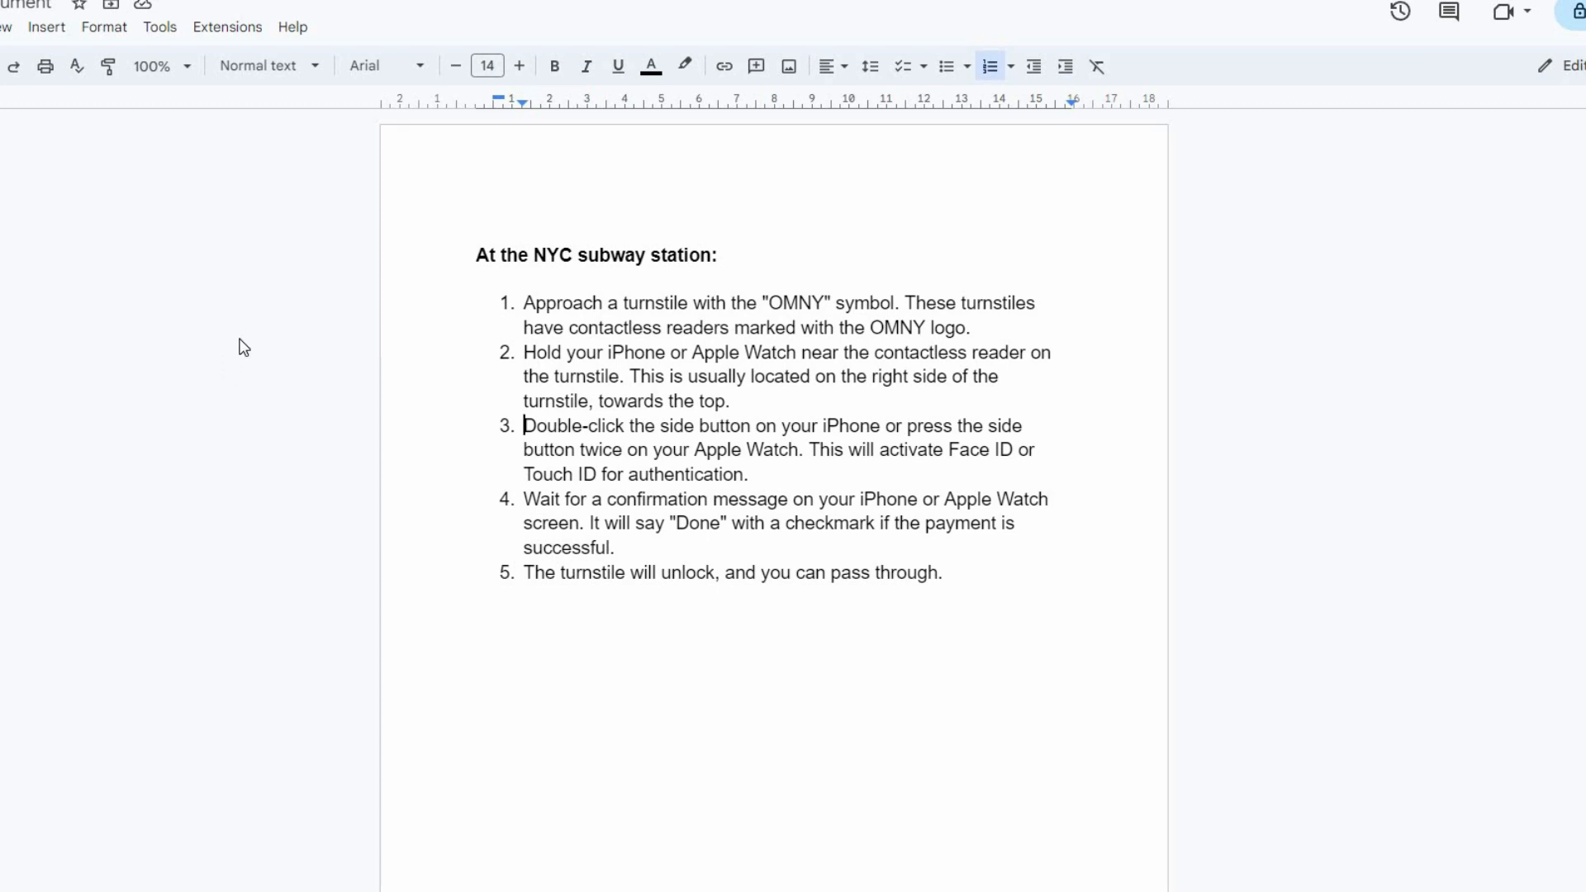
mouse_move(243, 353)
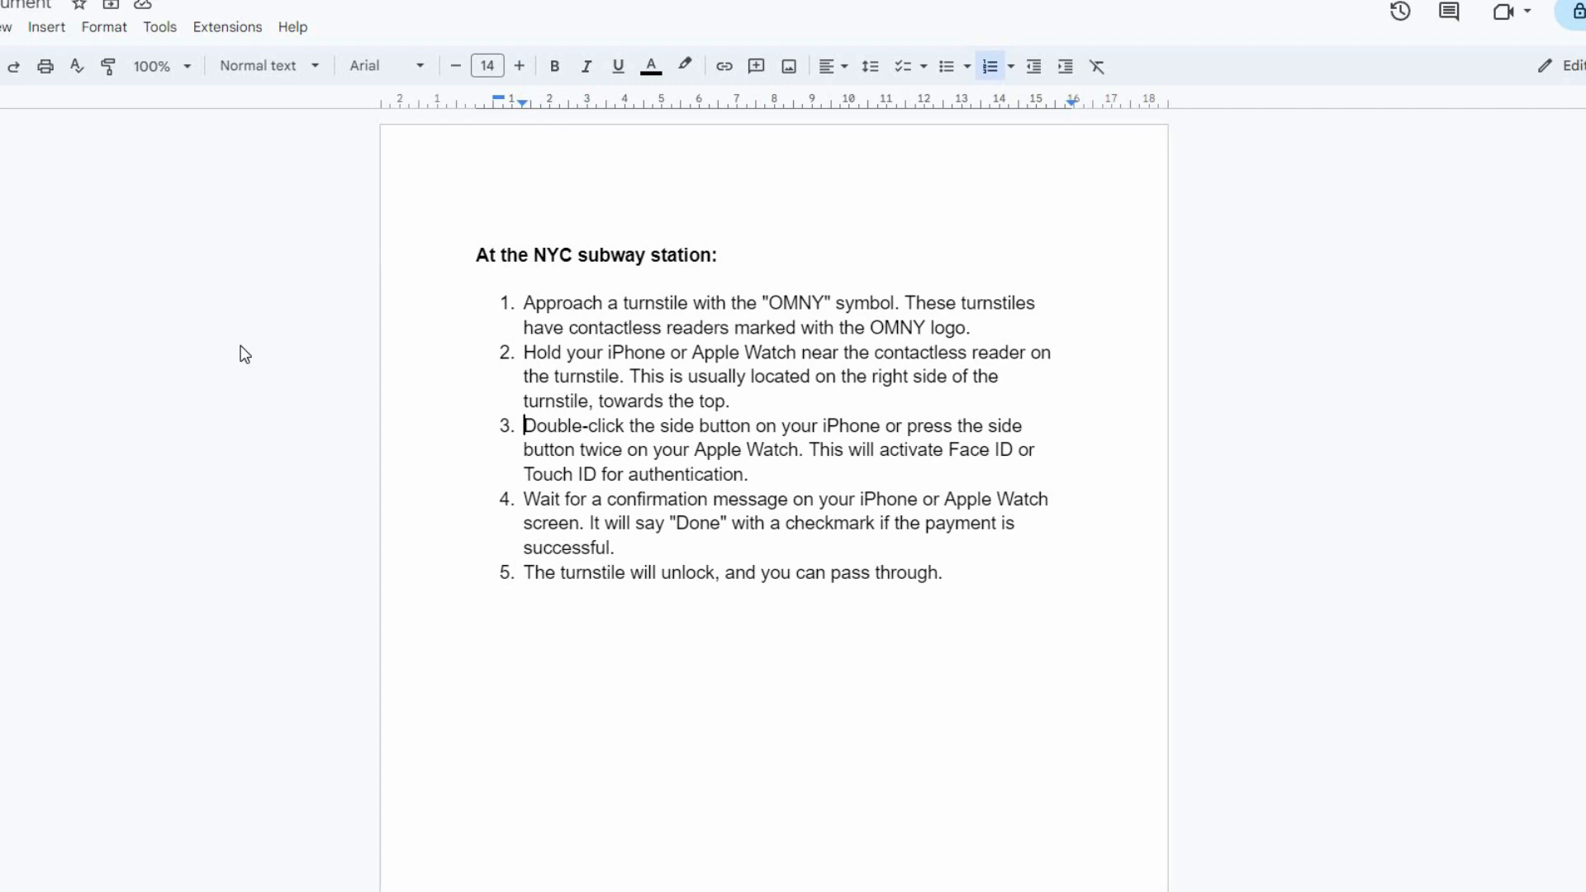
mouse_move(443, 321)
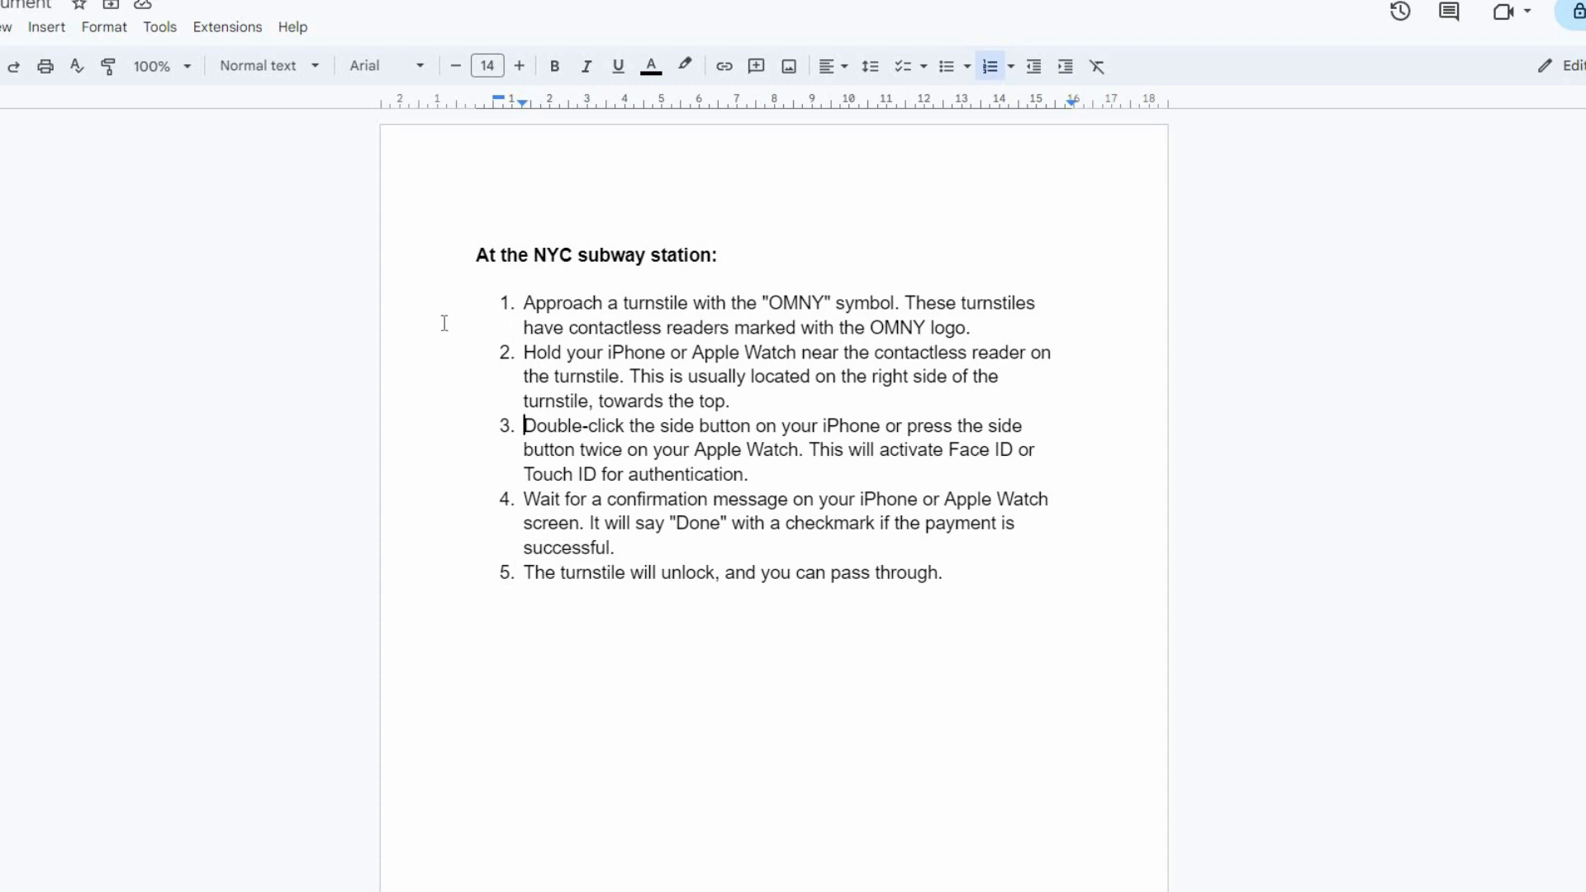
mouse_move(944, 319)
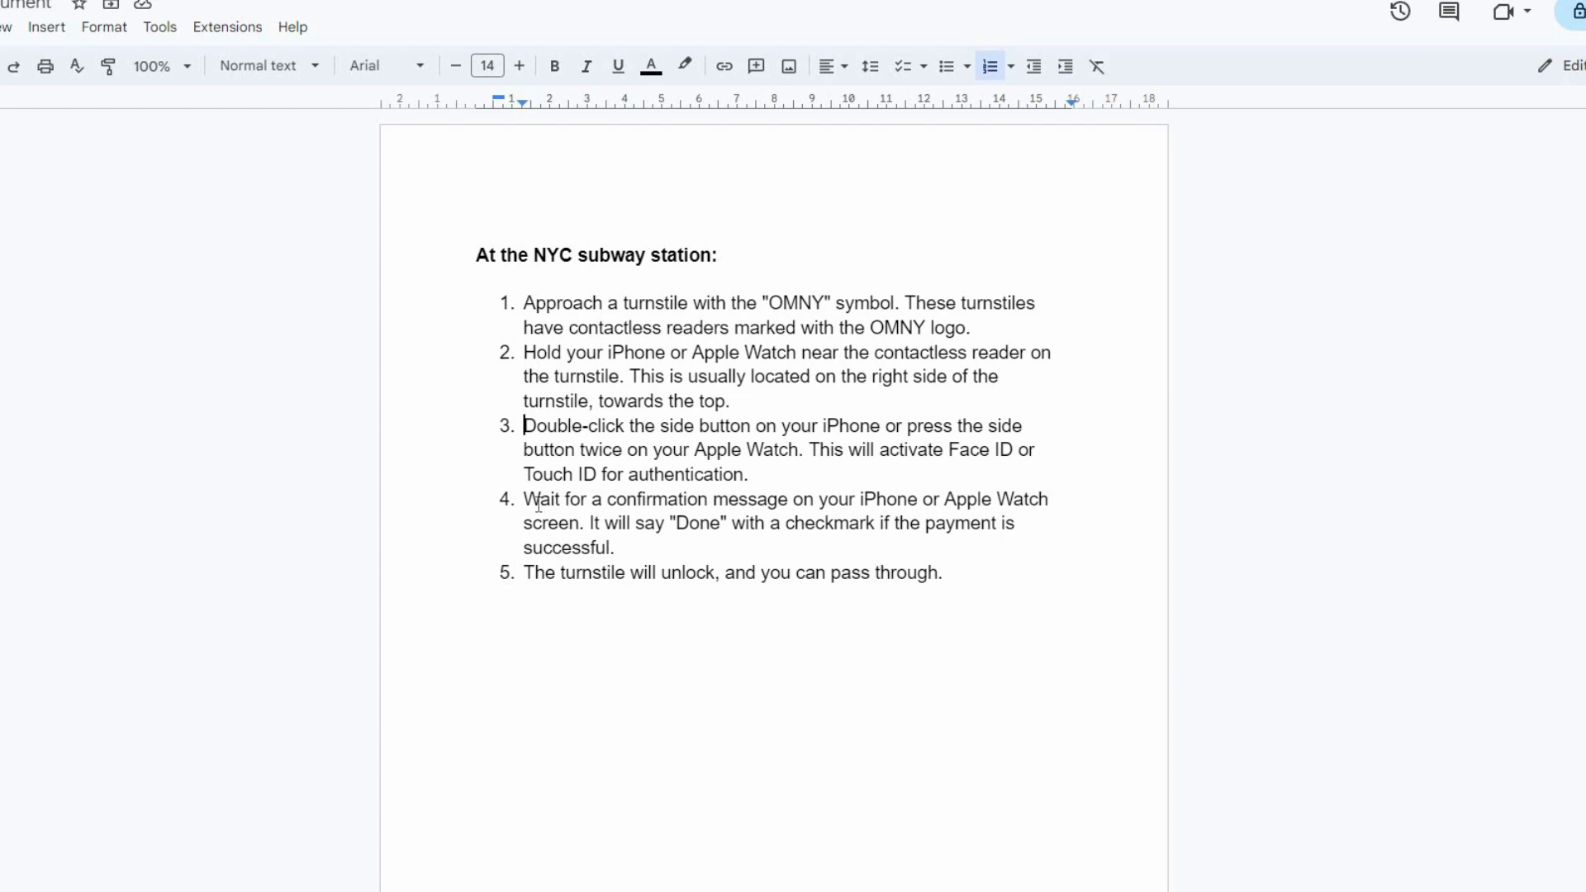
mouse_move(1050, 503)
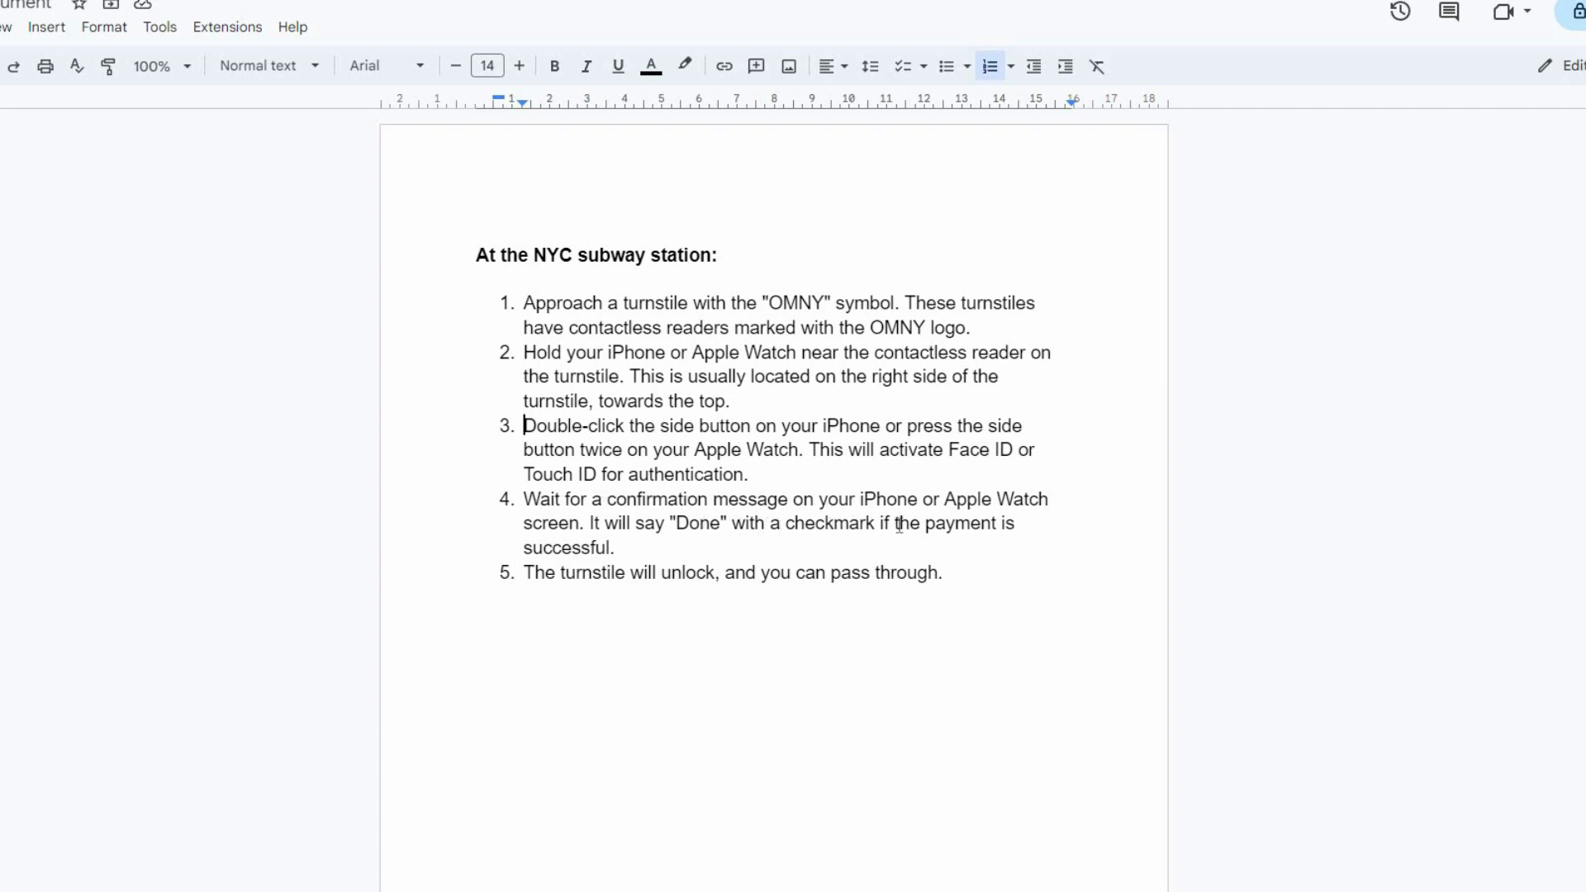
mouse_move(562, 573)
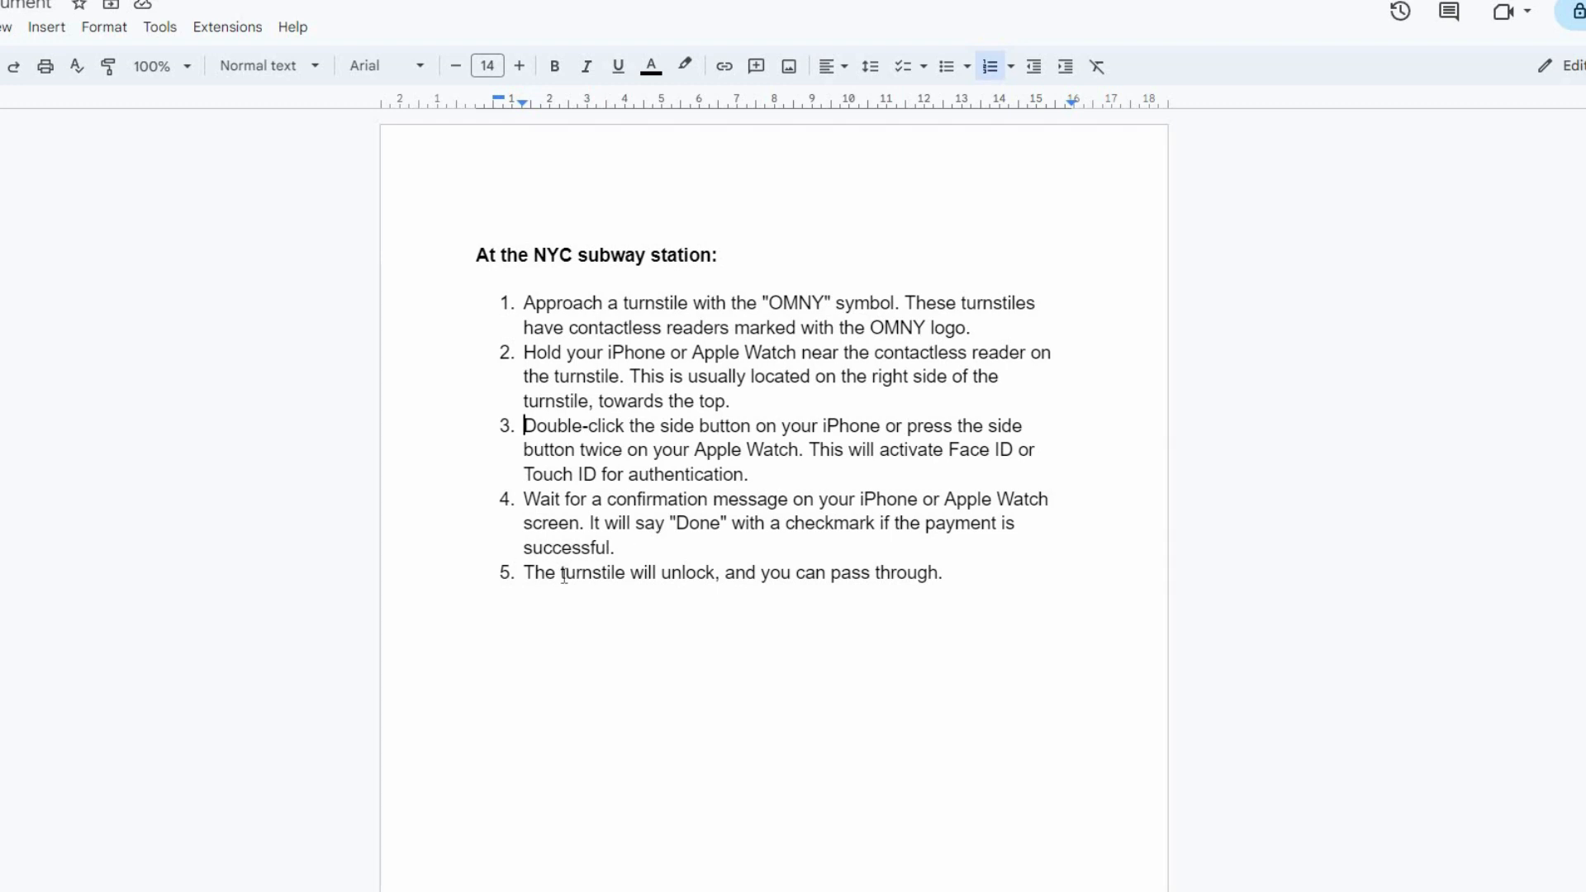